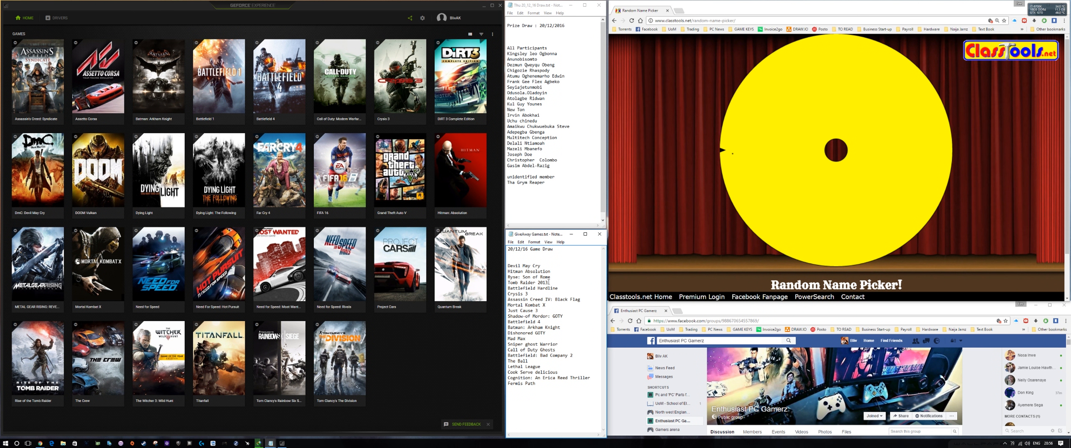
Delete the Tomb Raider 2013 and Formula Path lines from the game draw list
{"action": "double_click", "coordinate": [528, 283]}
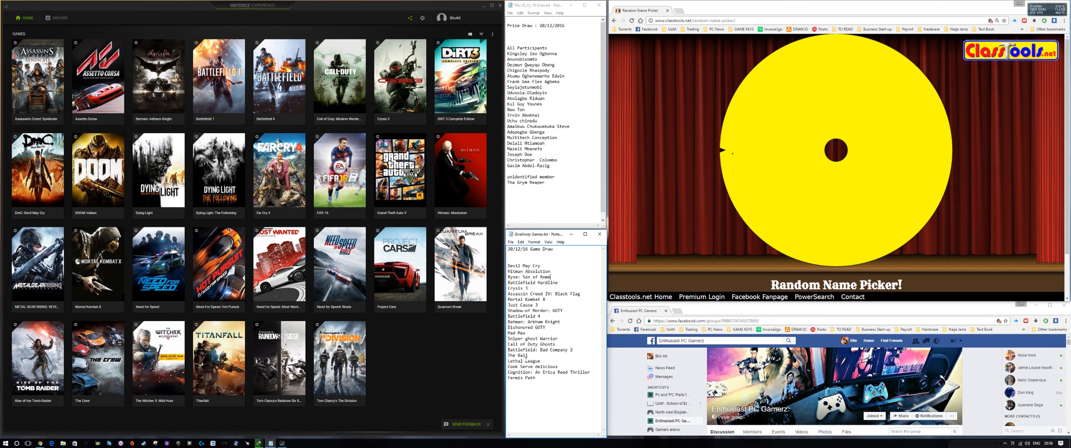
{"action": "double_click", "coordinate": [522, 377]}
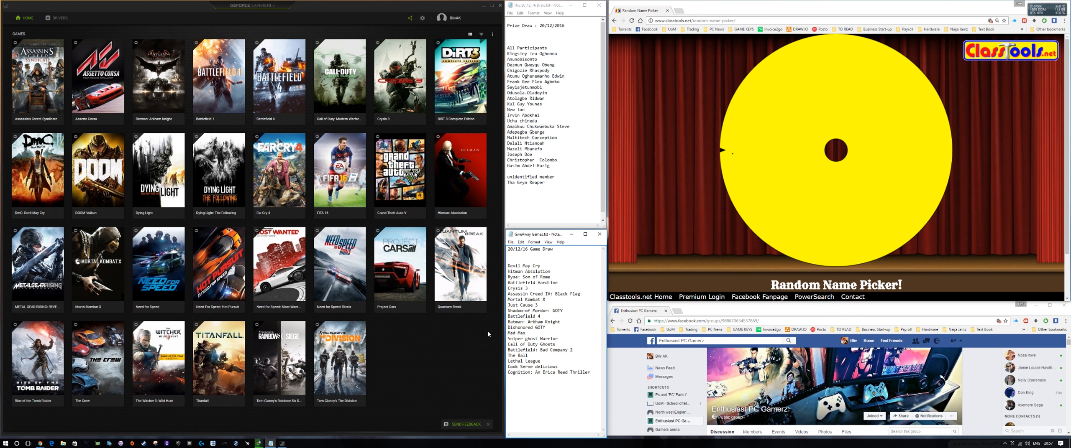
{"action": "mouse_move", "coordinate": [488, 335]}
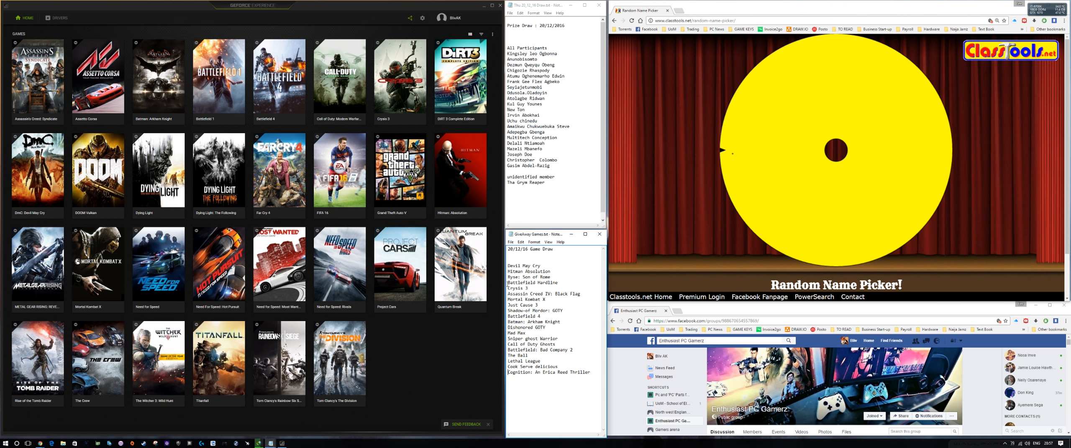
Copy the trimmed game titles from Notepad and submit them onto the picker wheel
{"action": "left_click_drag", "start_coordinate": [508, 266], "coordinate": [540, 305]}
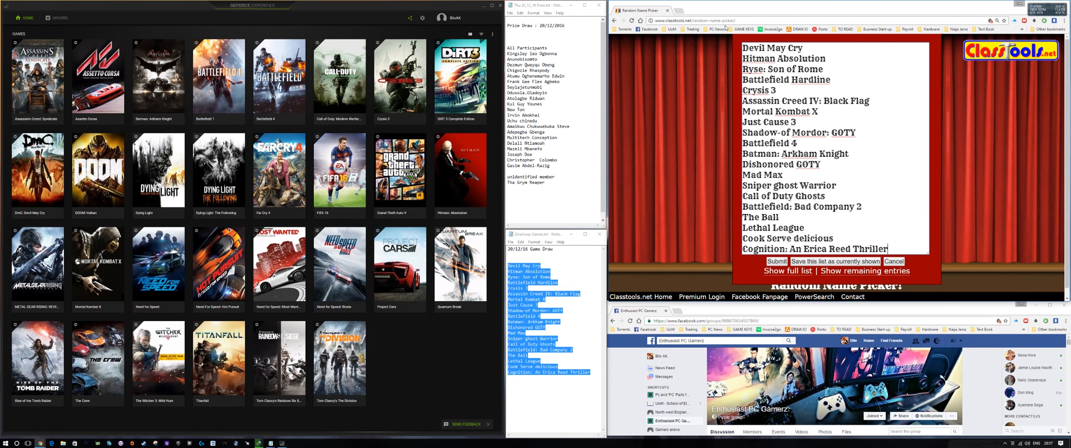
{"action": "left_click", "coordinate": [776, 261]}
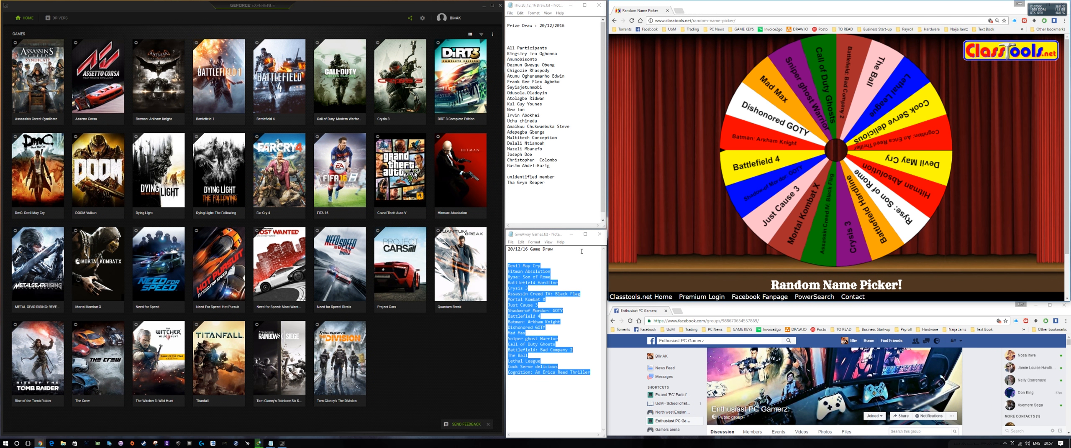
Spin the wheel and record Battlefield: Bad Company 2 under Game Draw in Notepad
{"action": "left_click", "coordinate": [836, 150]}
{"action": "type", "text": "Battlefield"}
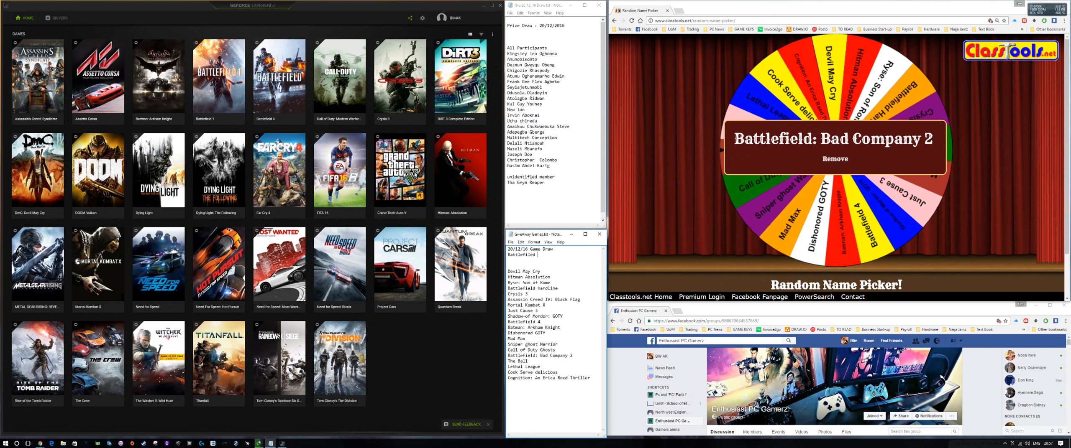
{"action": "type", "text": "Bad"}
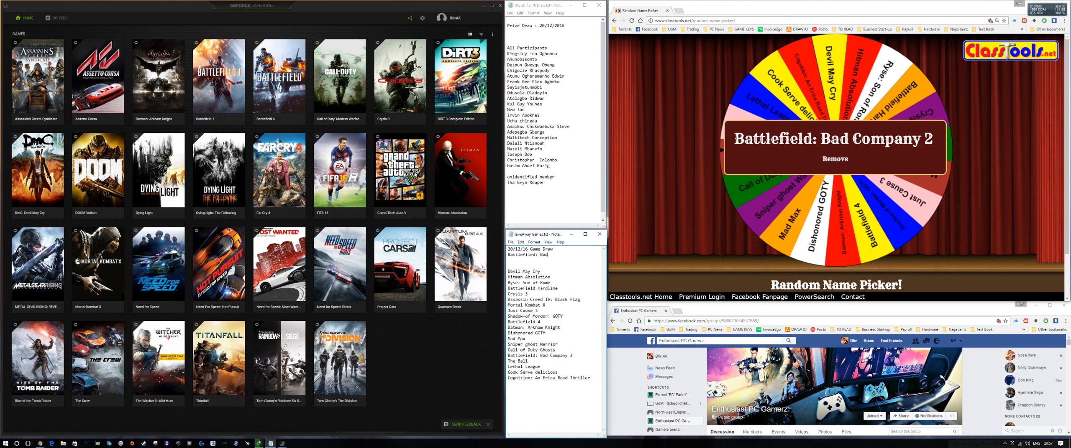
{"action": "type", "text": "Company 2"}
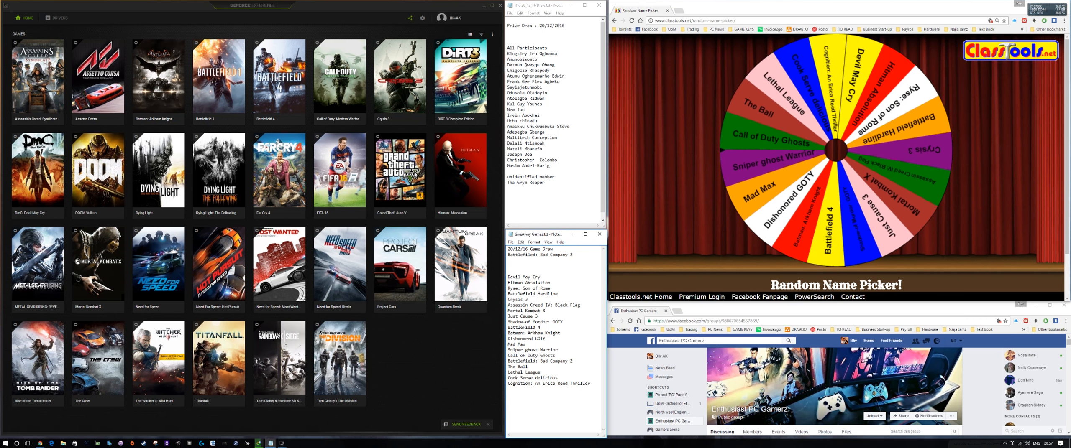
Spin, note Batman: Arkham Knight in Notepad, remove it from the wheel, and spin again
{"action": "left_click", "coordinate": [836, 149]}
{"action": "type", "text": "Batman: A"}
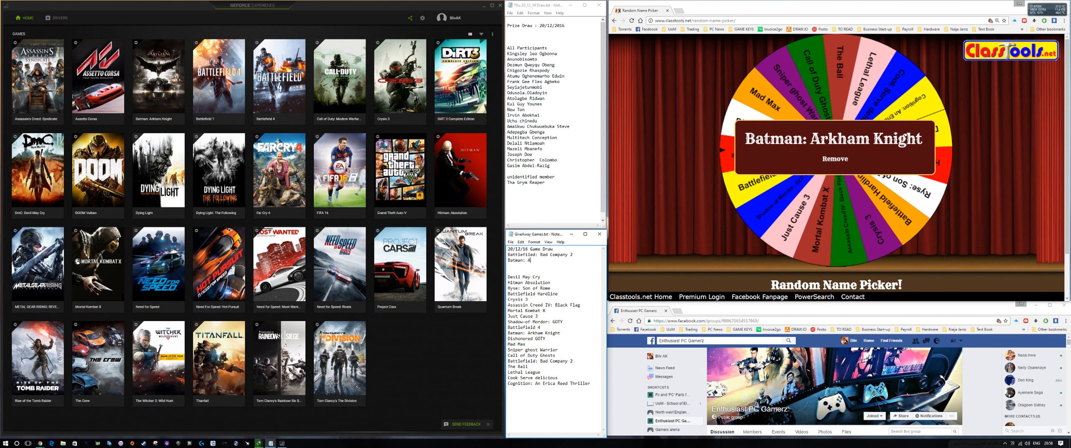
{"action": "type", "text": "rkham Knight"}
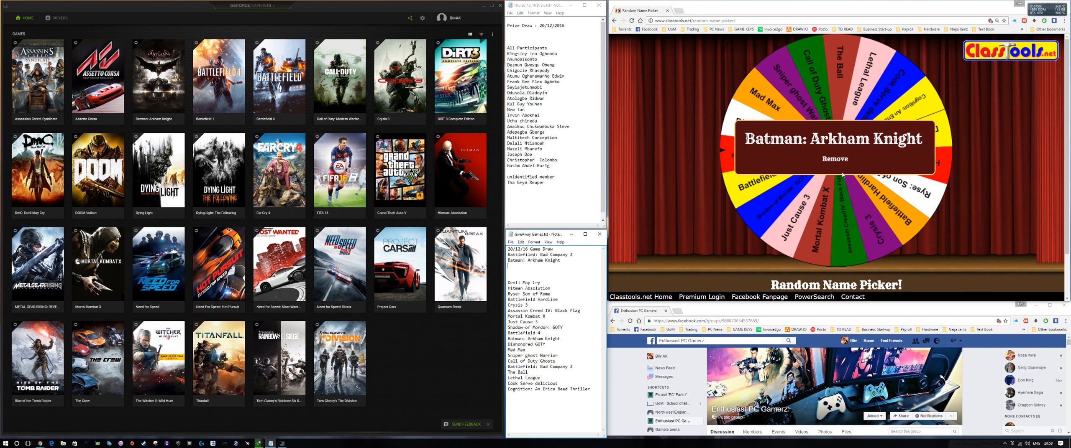
{"action": "left_click", "coordinate": [834, 157]}
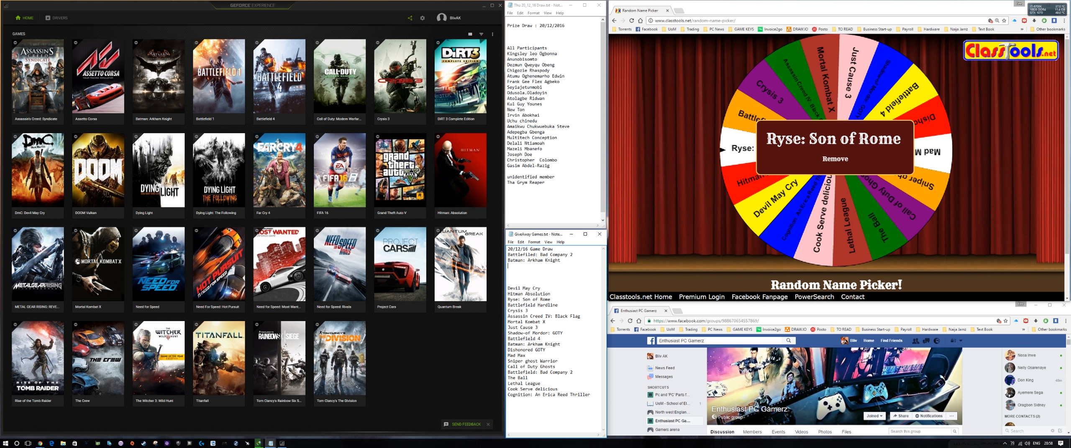
Note Ryse: Son of Rome as the third game and open the wheel's entry list
{"action": "type", "text": "Ryse:"}
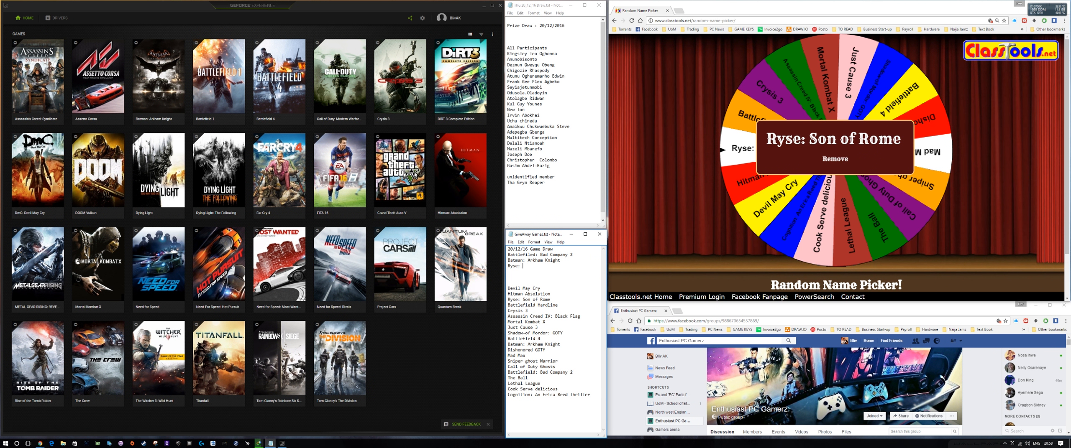
{"action": "type", "text": "Son of Rome"}
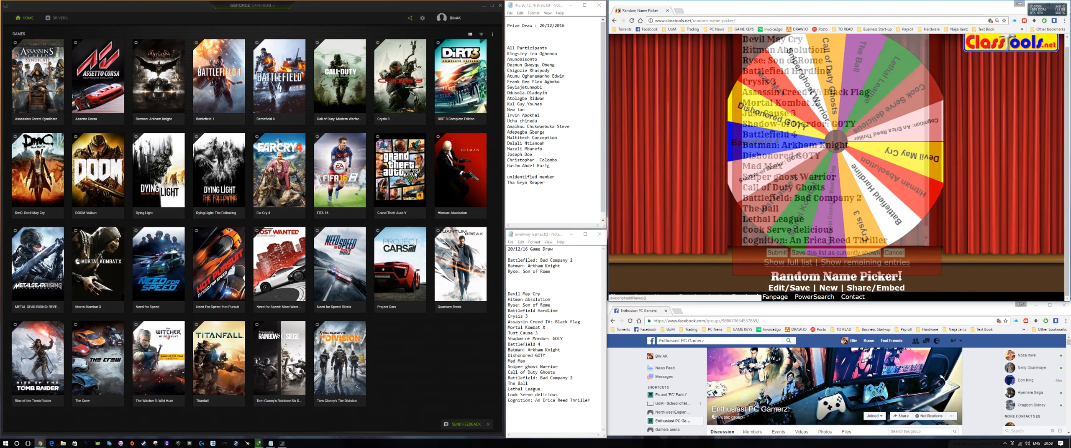
Clear the game titles and submit the pasted participant names onto the wheel
{"action": "left_click", "coordinate": [785, 262]}
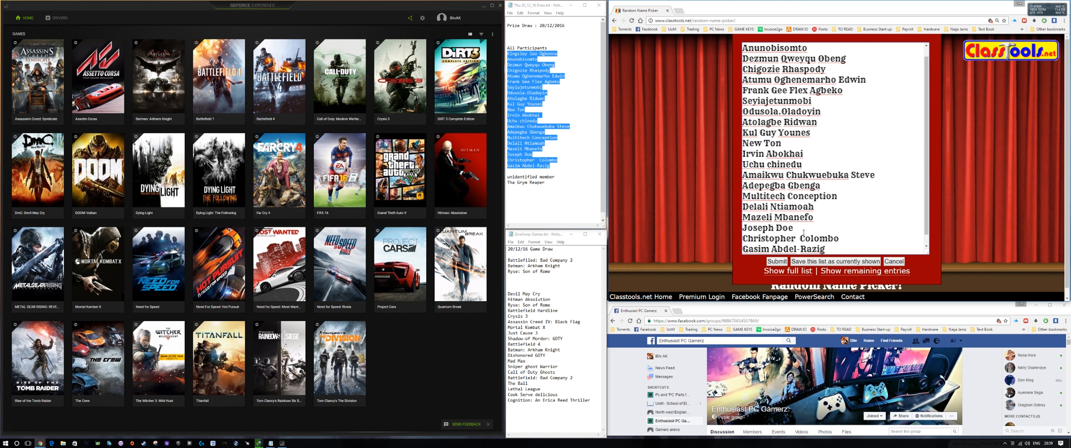
{"action": "left_click", "coordinate": [776, 262]}
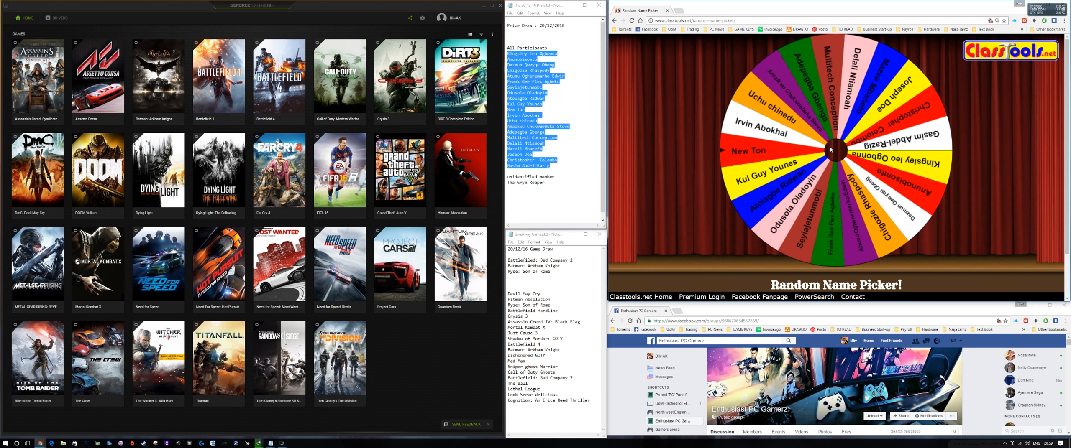
Spin the participant-name wheel to draw the prize winner
{"action": "left_click", "coordinate": [835, 149]}
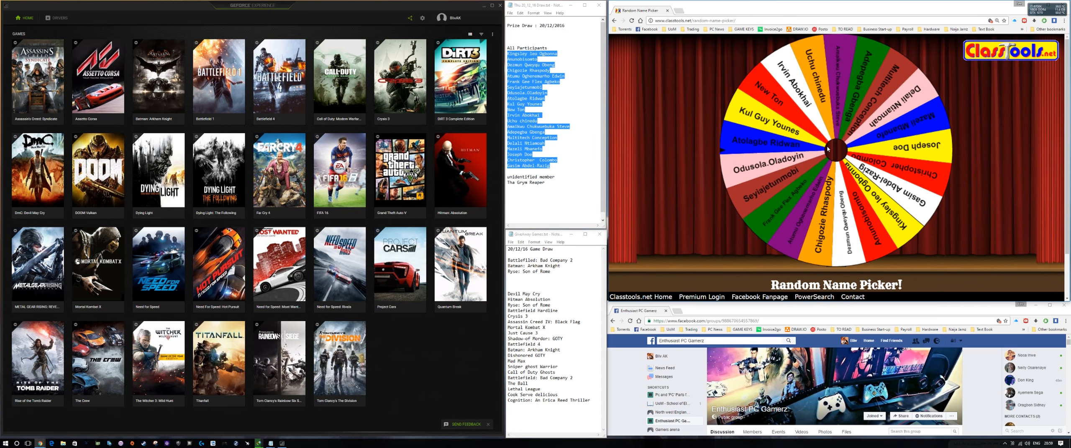
{"action": "left_click", "coordinate": [834, 149]}
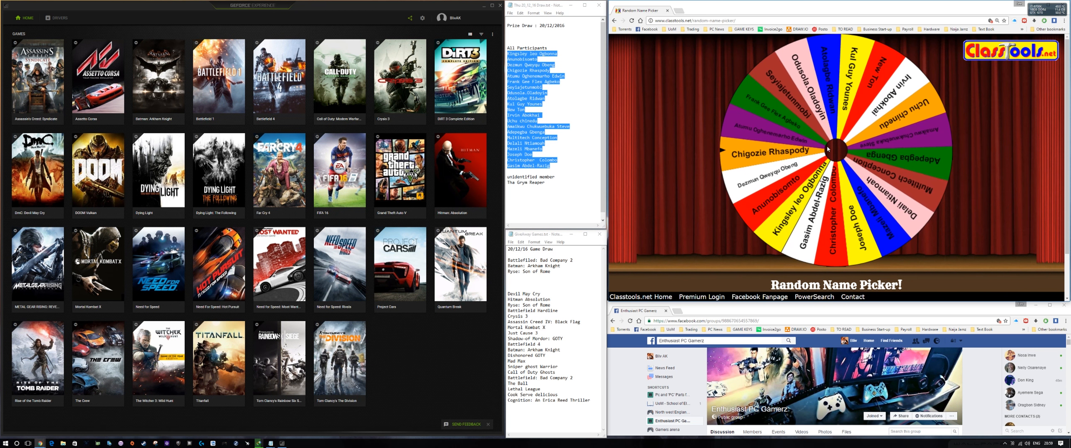